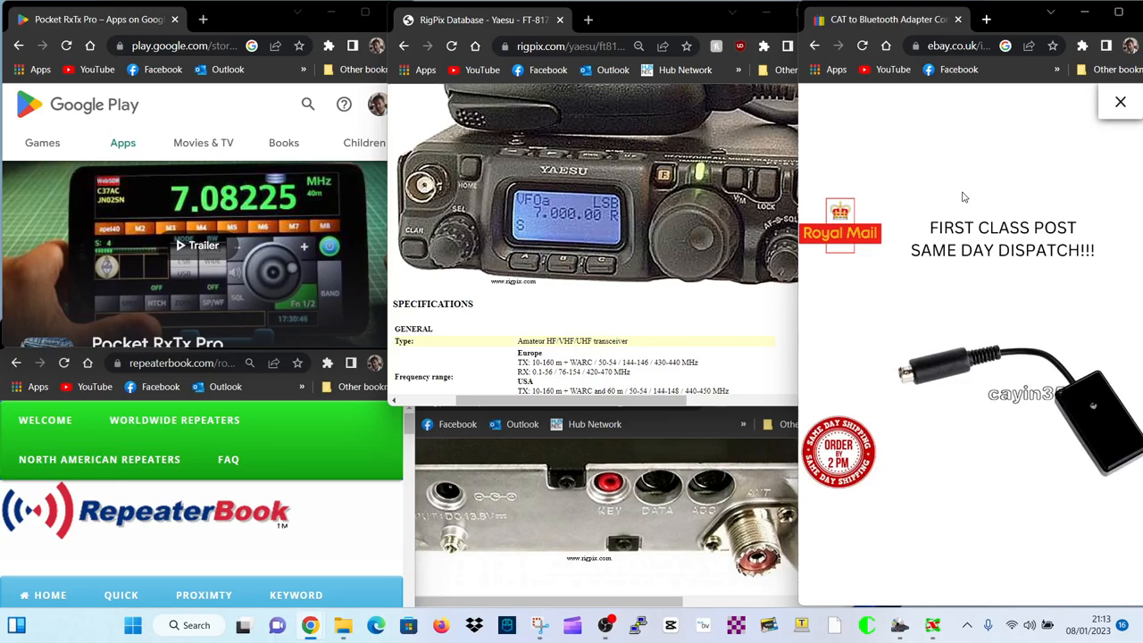
mouse_move(1040, 409)
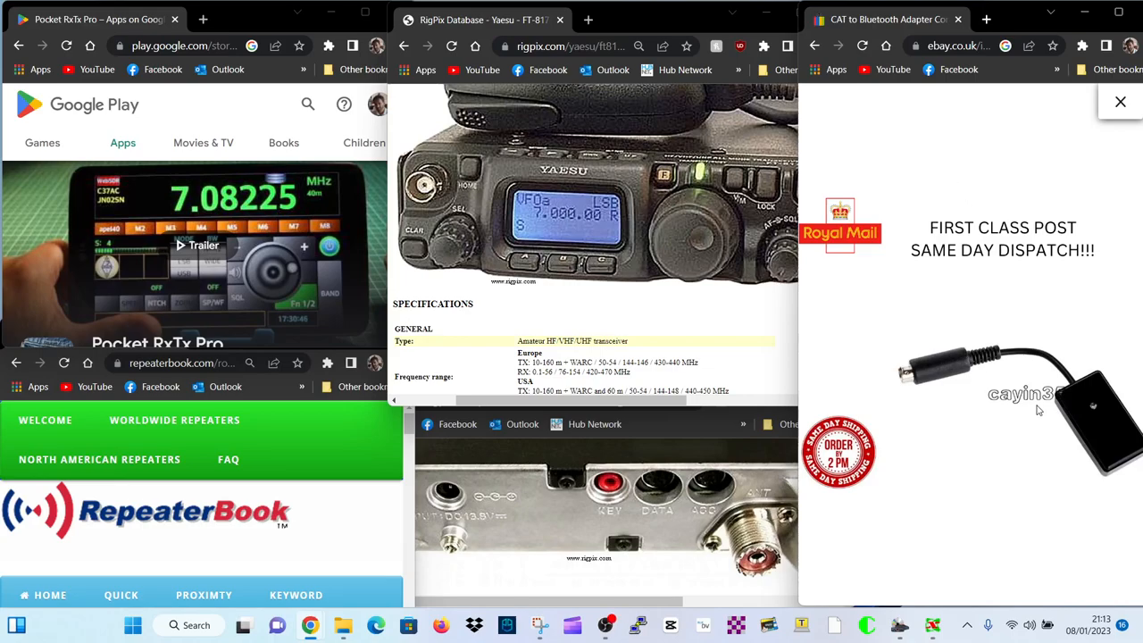
mouse_move(814, 161)
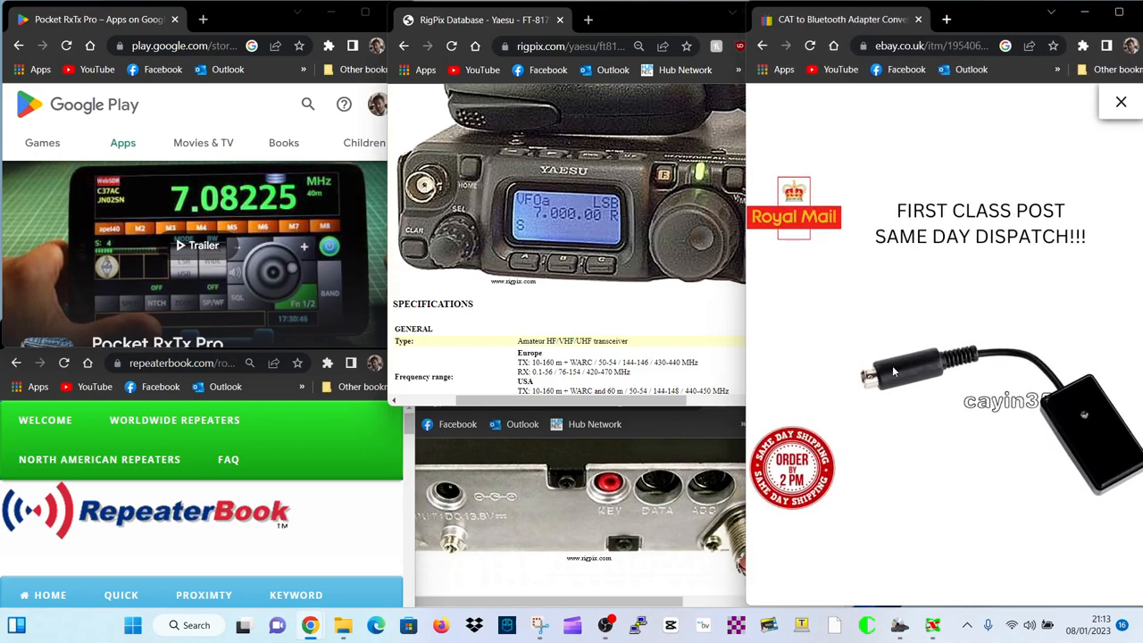
mouse_move(1068, 400)
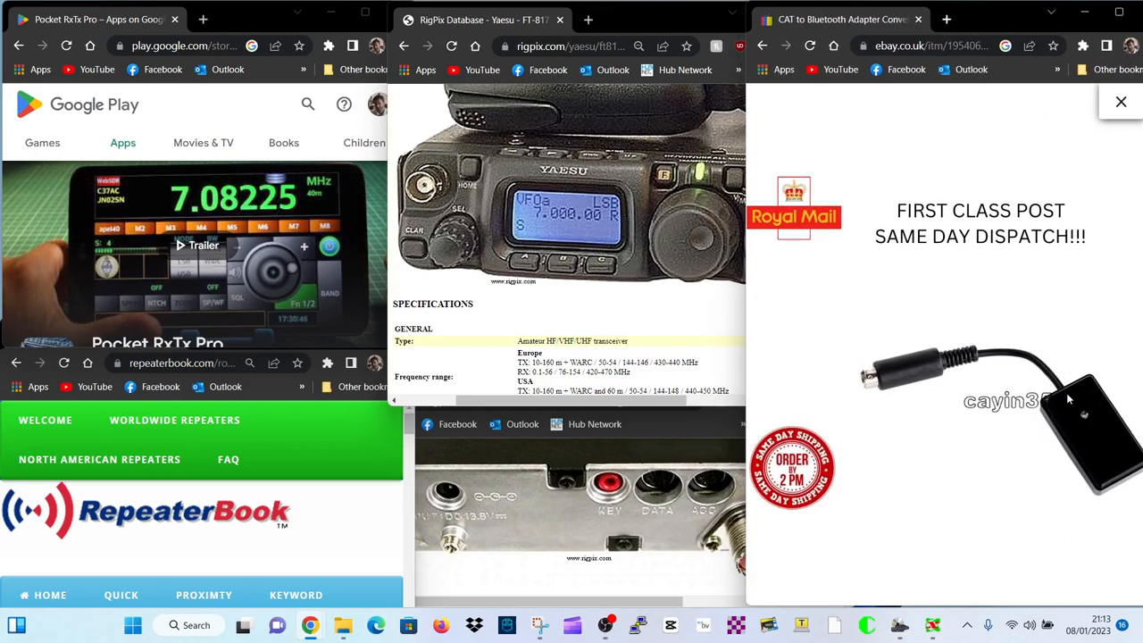
mouse_move(838, 394)
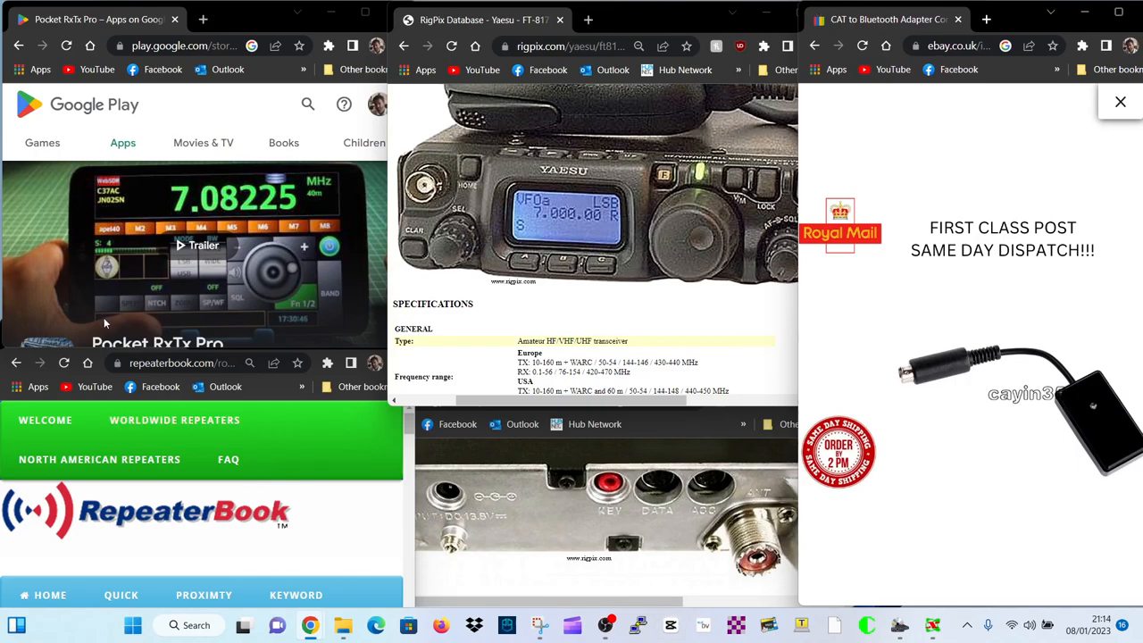
mouse_move(175, 225)
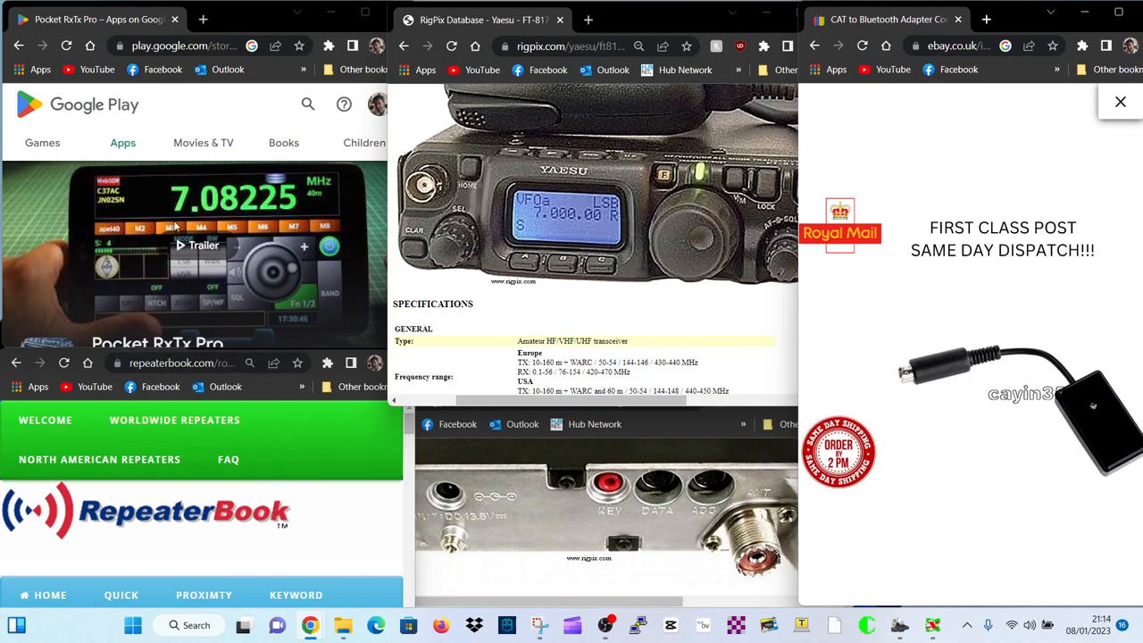
mouse_move(265, 500)
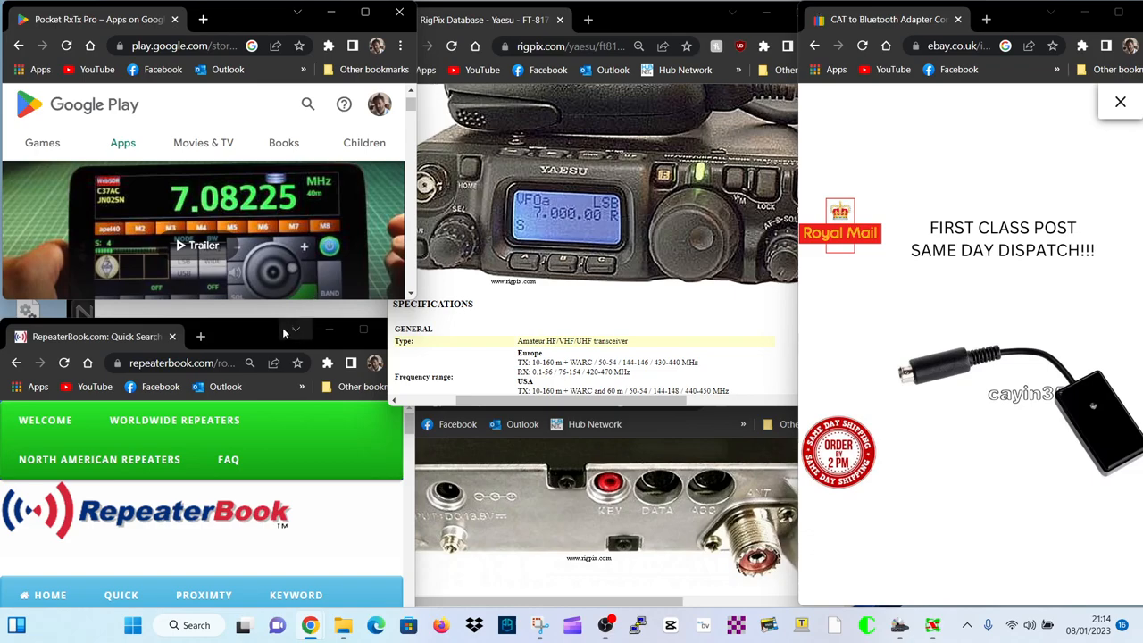
Step: Move the RepeaterBook window higher over the Google Play page
drag(97, 335, 96, 256)
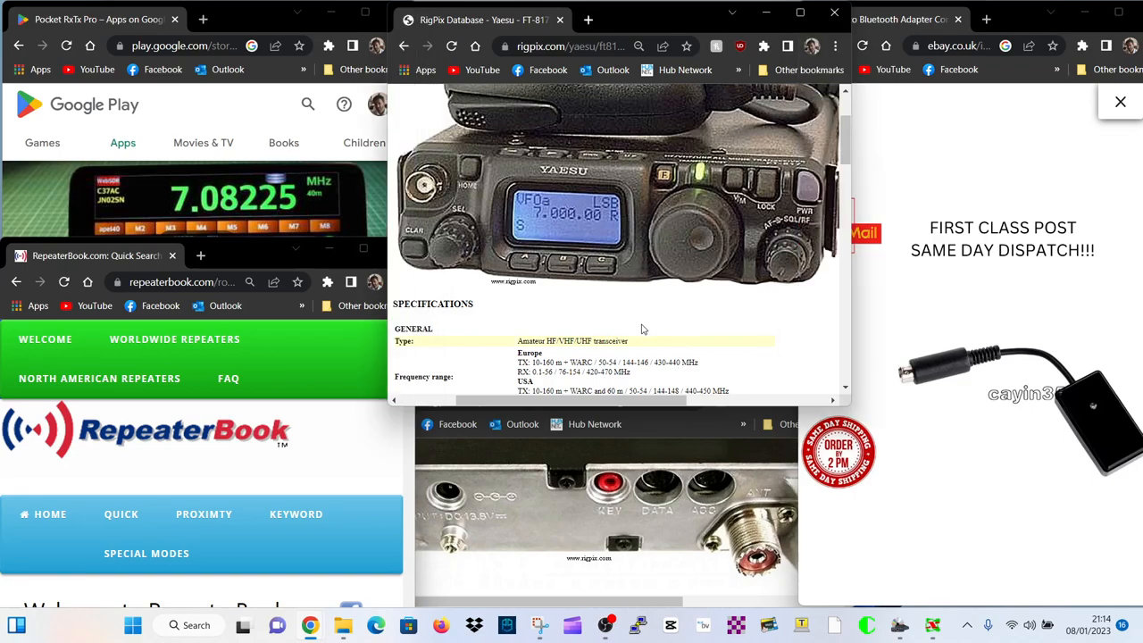
mouse_move(655, 433)
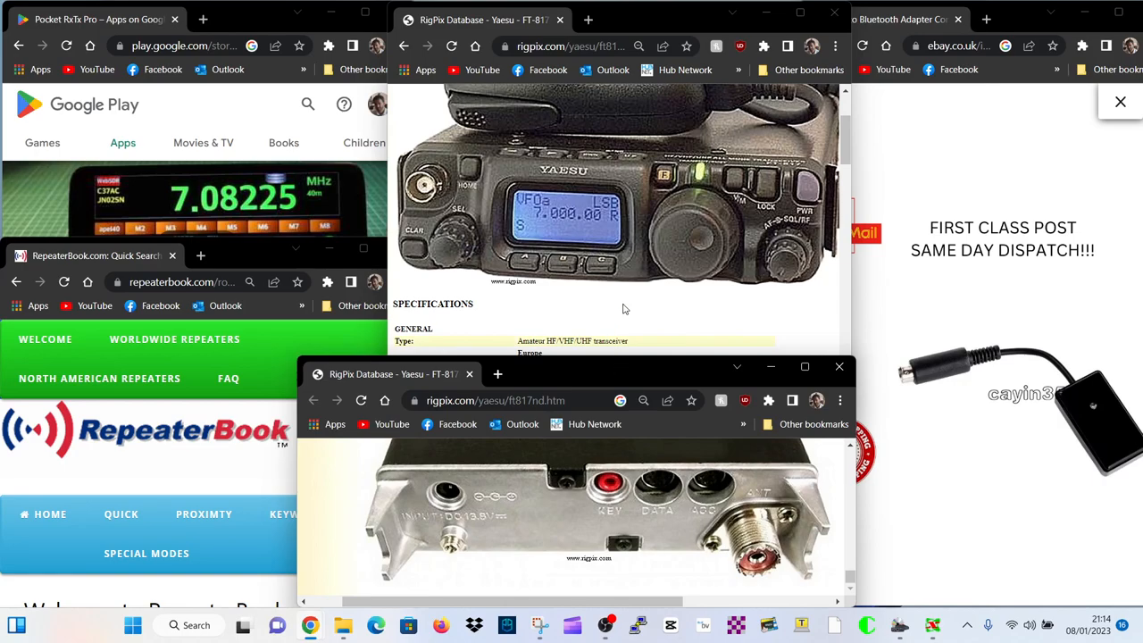
mouse_move(422, 557)
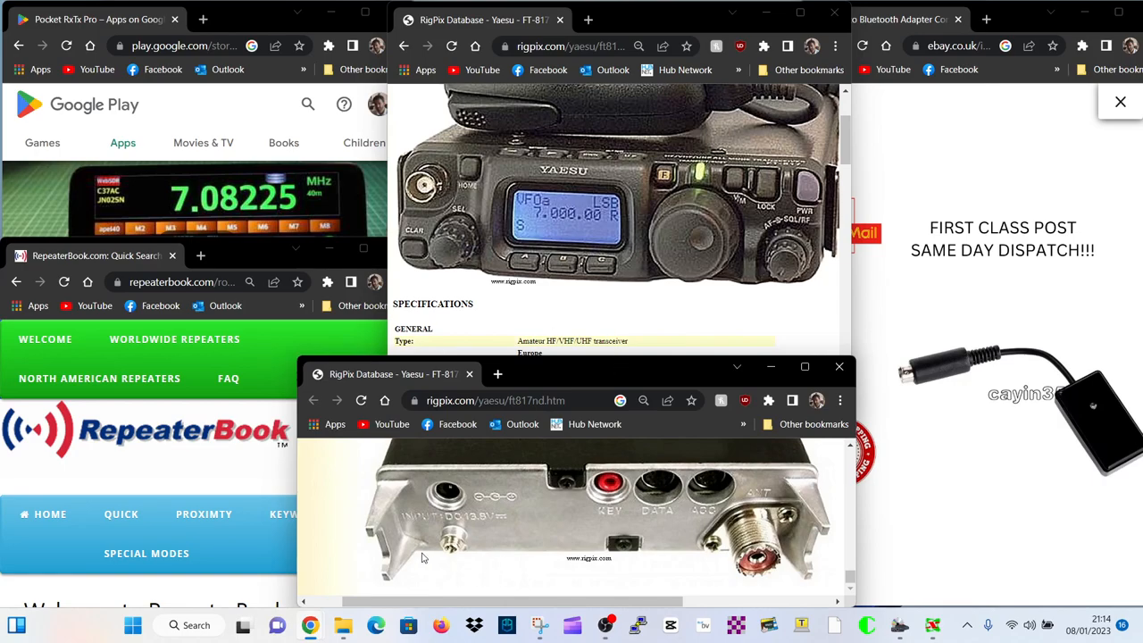
mouse_move(1050, 434)
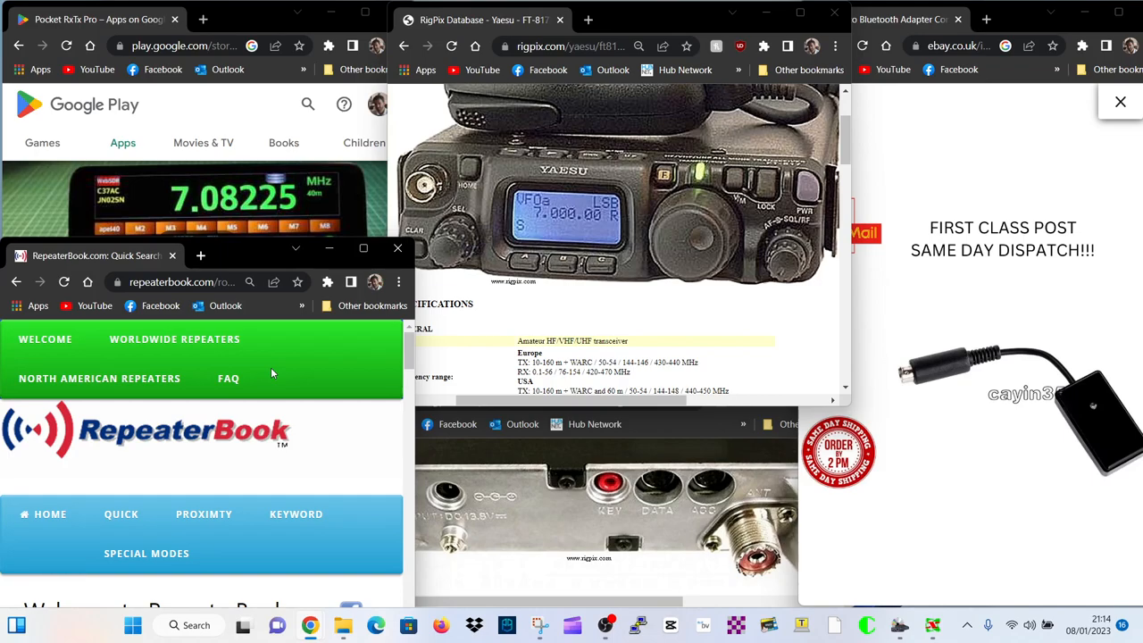
mouse_move(239, 240)
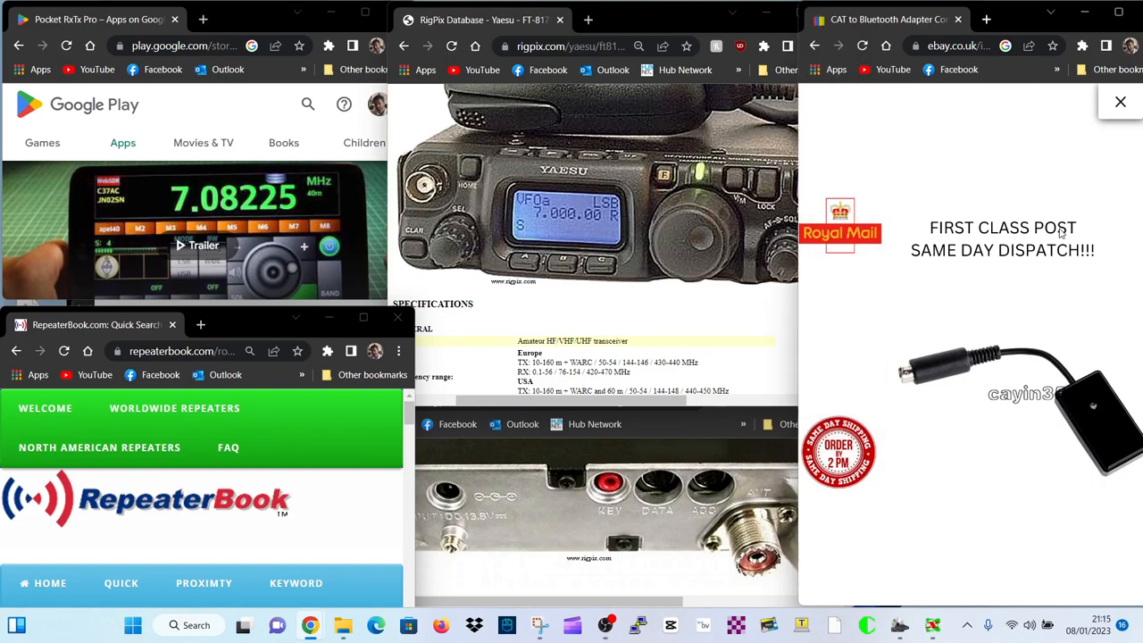
mouse_move(950, 194)
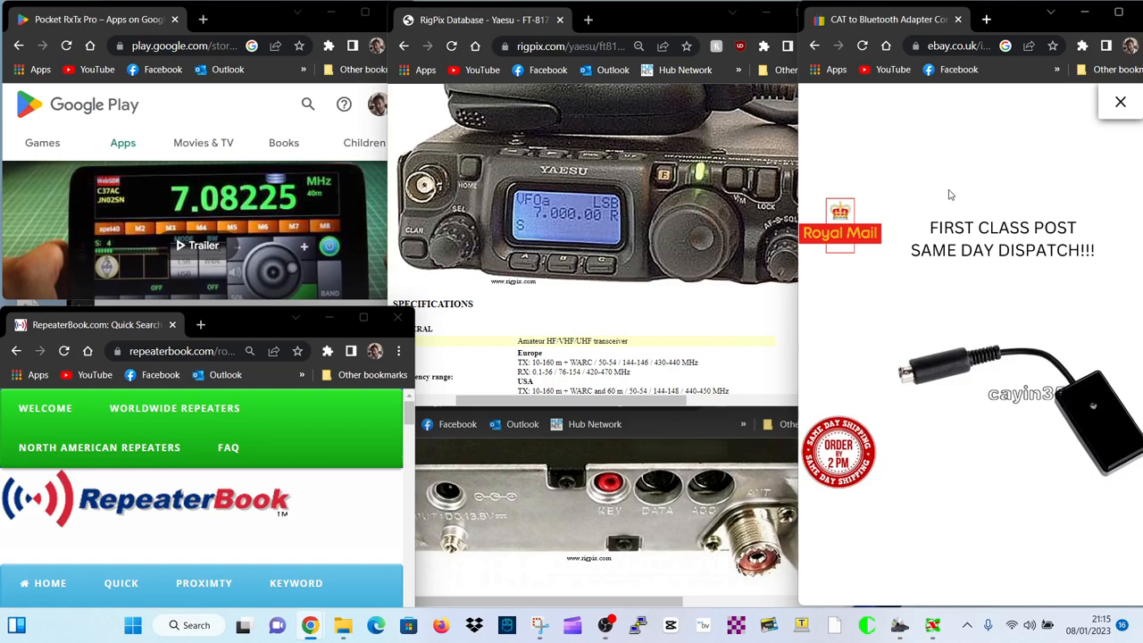
mouse_move(955, 200)
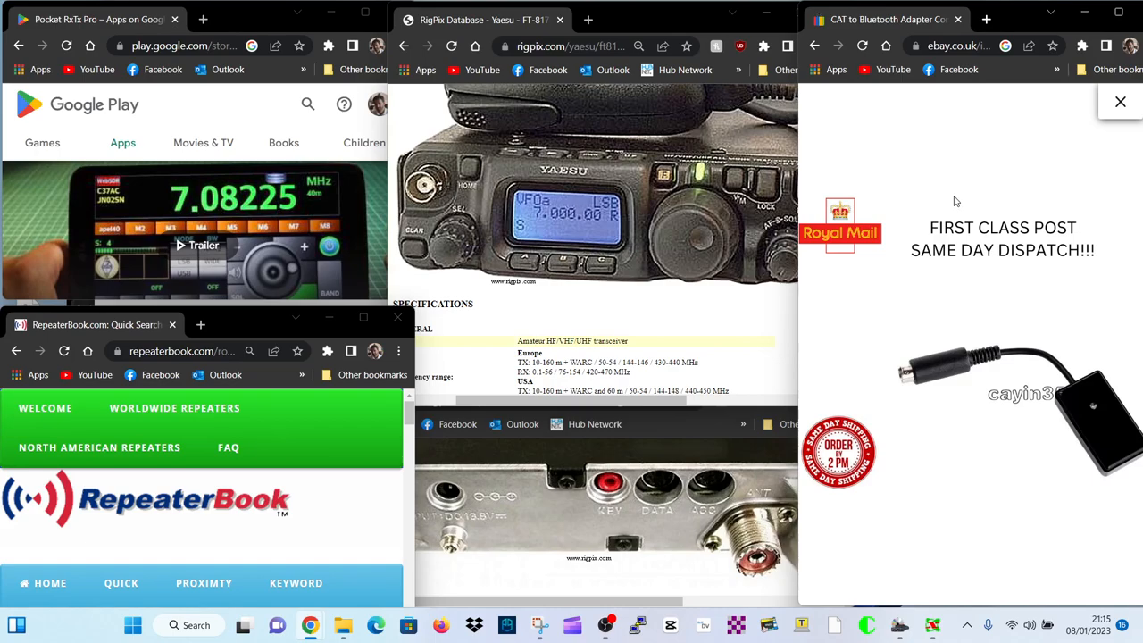